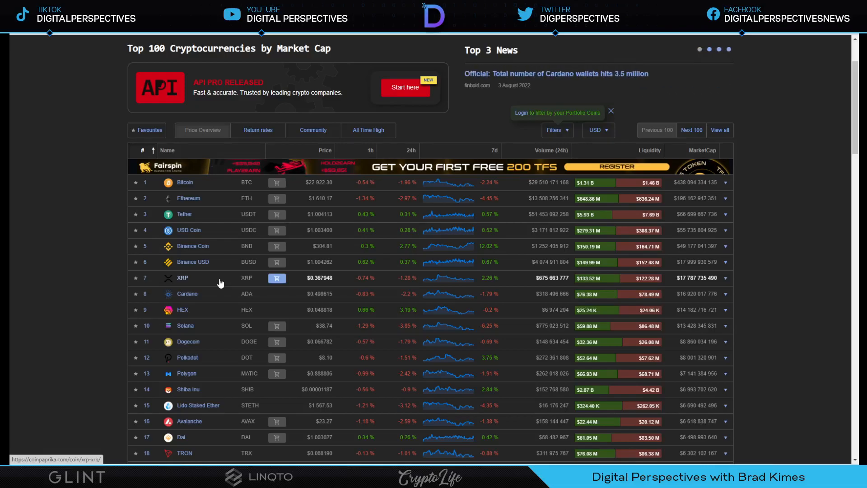
pyautogui.moveTo(192, 261)
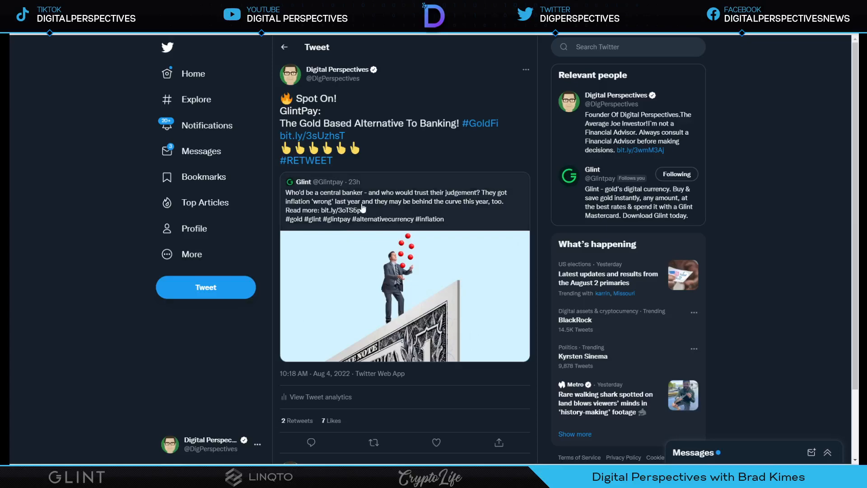
pyautogui.moveTo(473, 201)
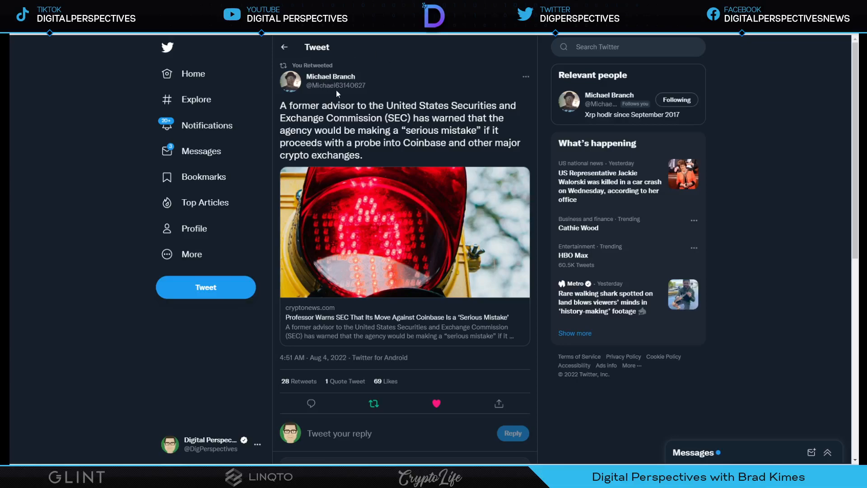
pyautogui.moveTo(371, 92)
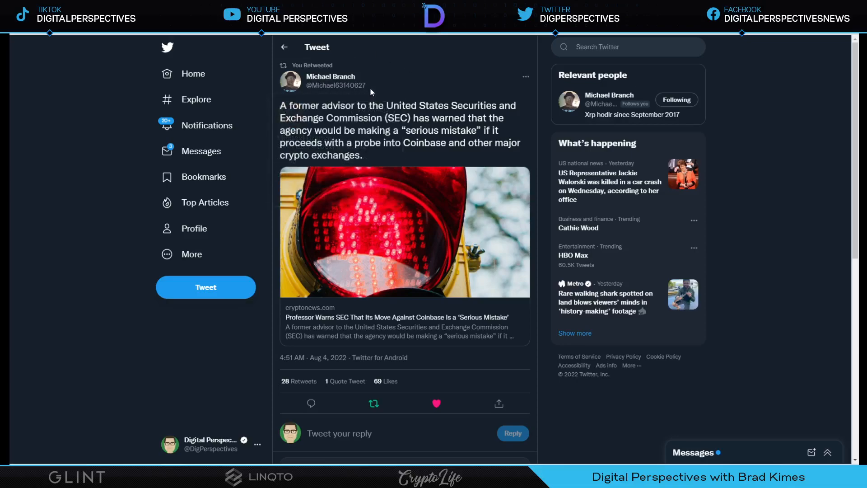
pyautogui.moveTo(411, 89)
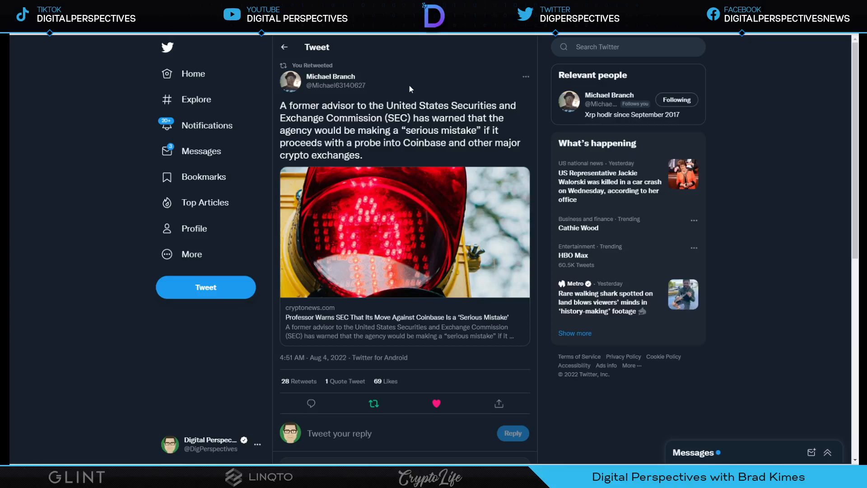
pyautogui.moveTo(465, 78)
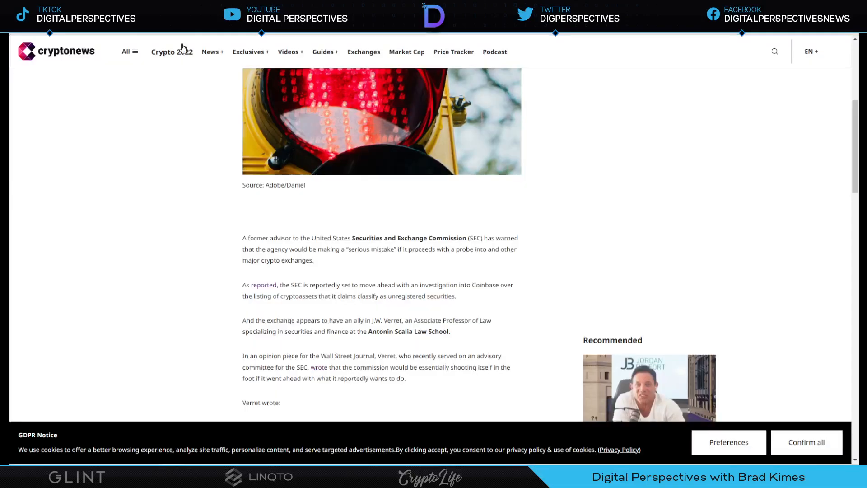
# - Scroll the Cryptonews article past Verret's SEC criticism to the crypto developers registration paragraph
pyautogui.scroll(-3)
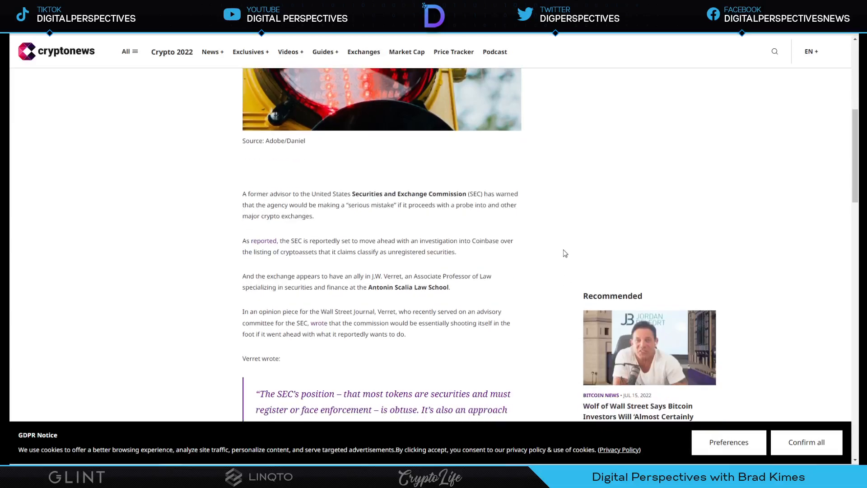
pyautogui.scroll(-3)
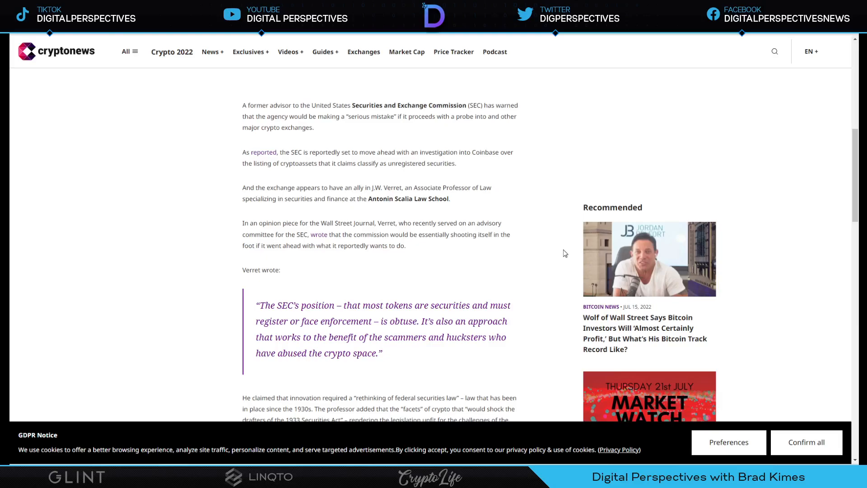
pyautogui.moveTo(462, 272)
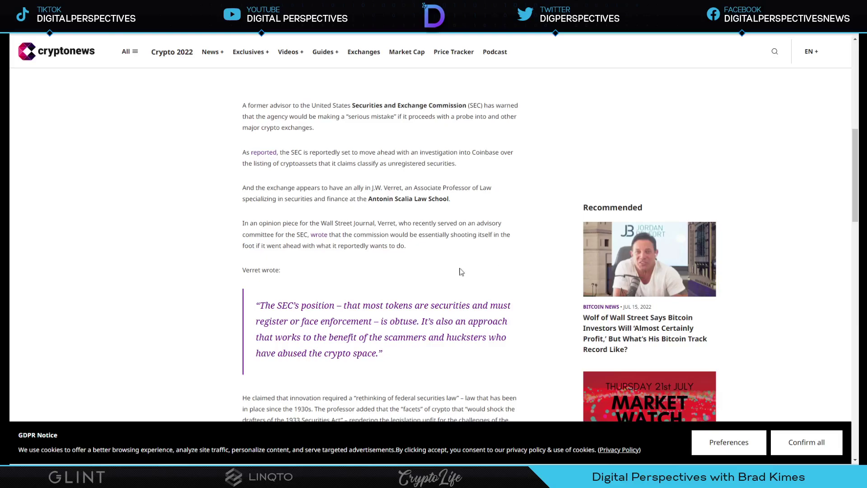
pyautogui.scroll(-3)
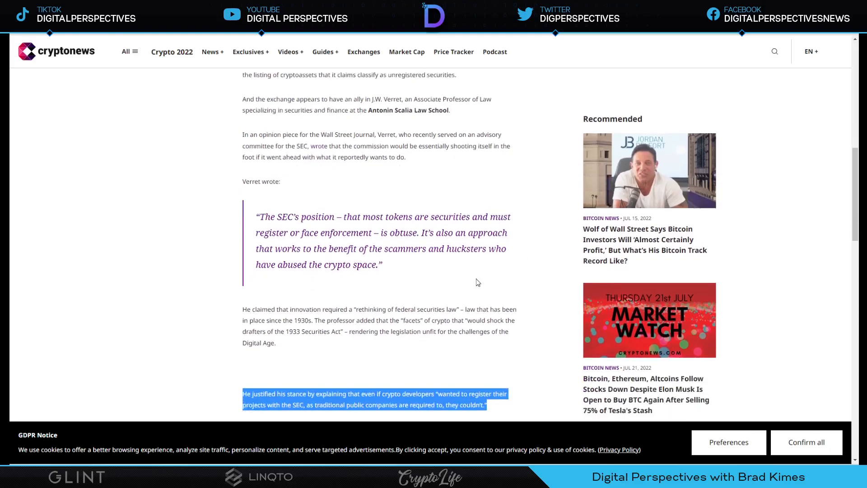
# - Read further down the Cryptonews article on the professor's SEC criticism
pyautogui.scroll(-3)
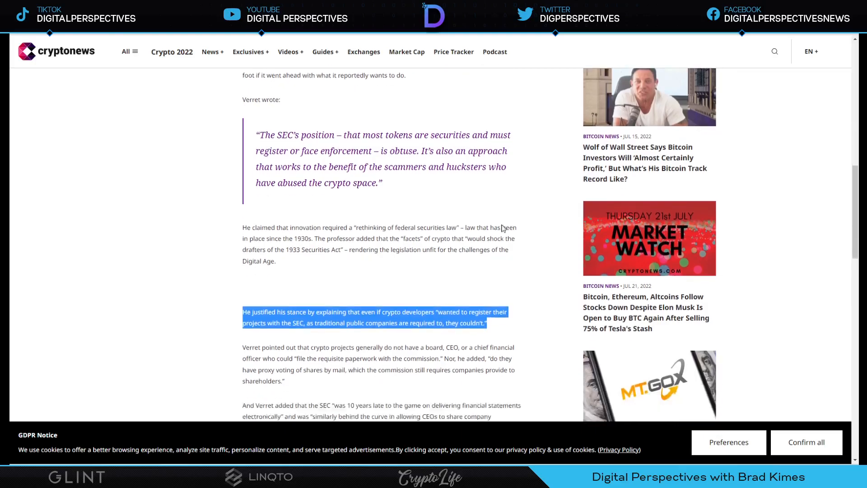
pyautogui.scroll(-3)
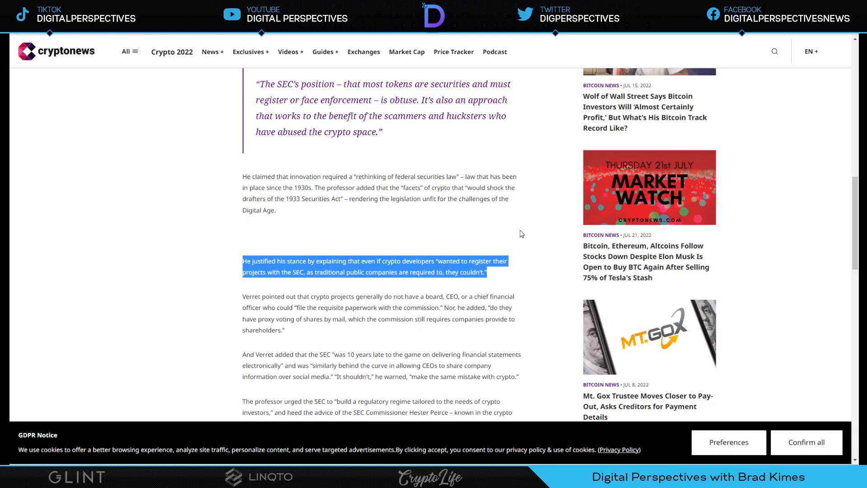
pyautogui.scroll(-3)
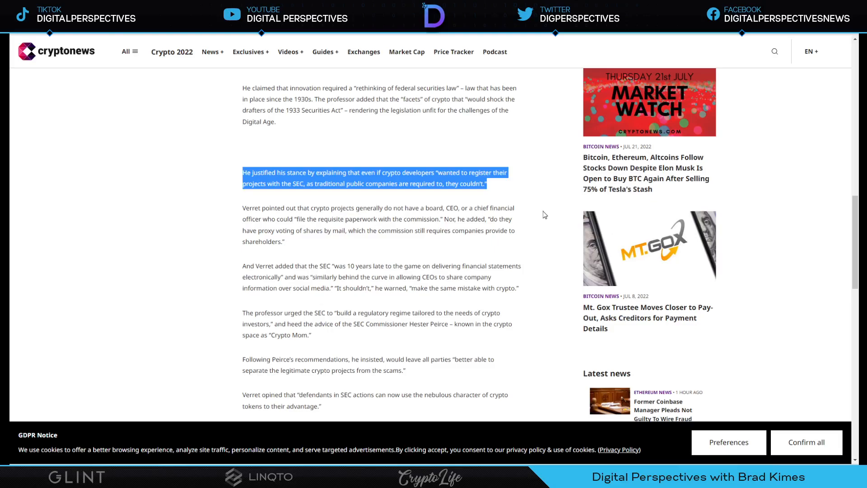
pyautogui.scroll(-3)
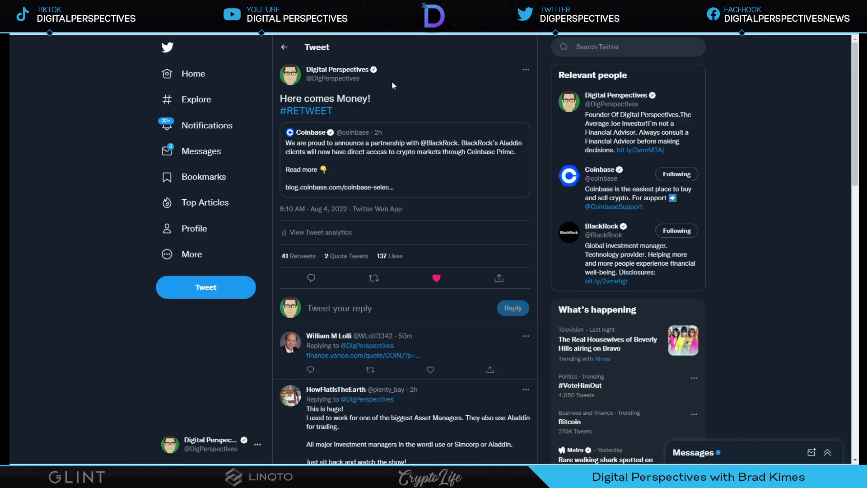
pyautogui.moveTo(456, 80)
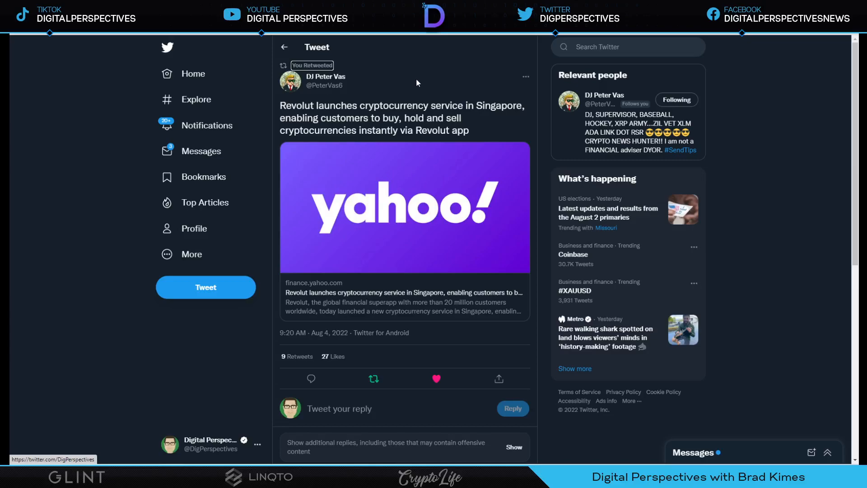
pyautogui.moveTo(410, 84)
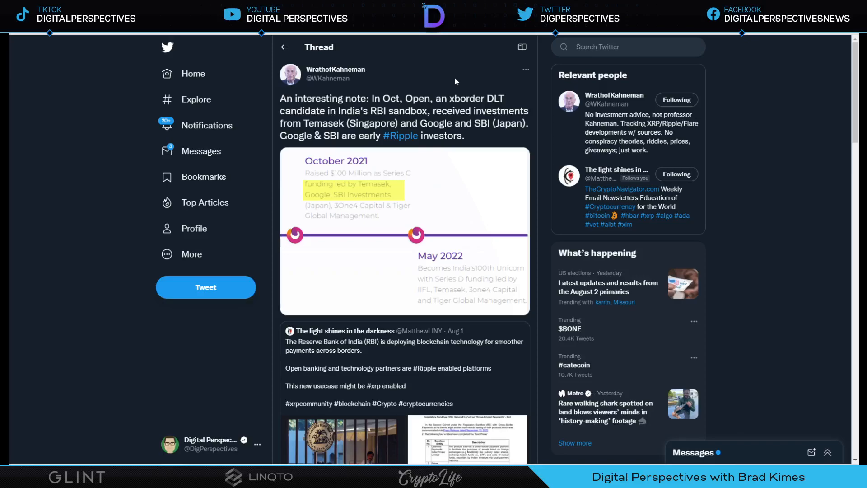
pyautogui.moveTo(440, 320)
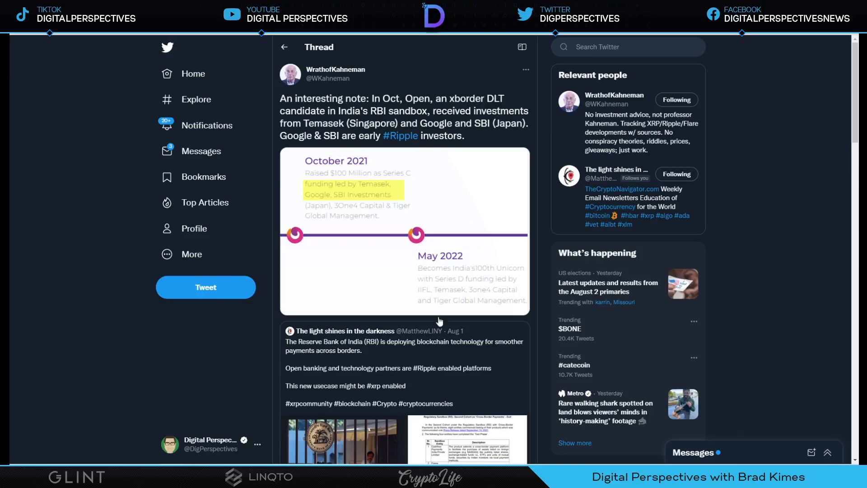
# - Scroll the WrathofKahneman thread down to the quoted RBI blockchain payments tweet
pyautogui.scroll(-3)
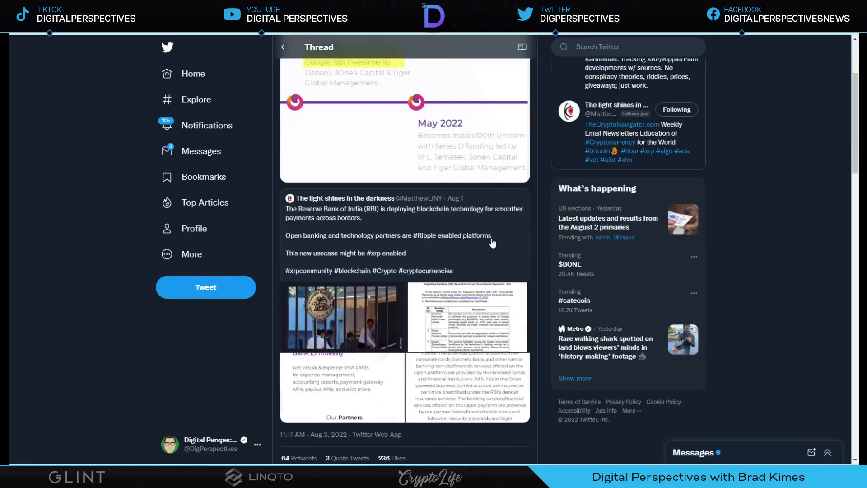
pyautogui.moveTo(515, 241)
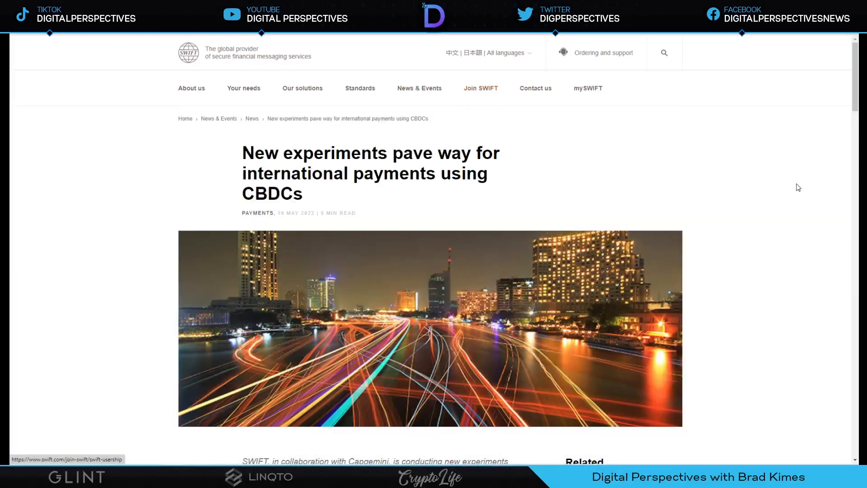
pyautogui.moveTo(777, 194)
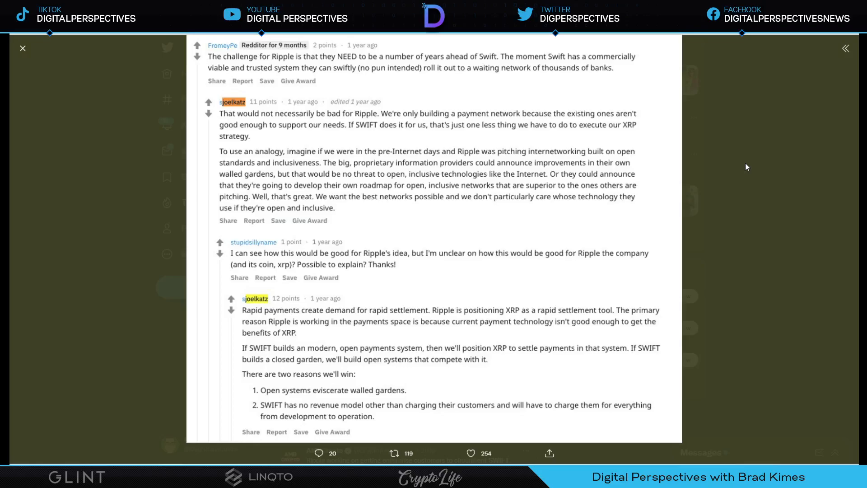
pyautogui.moveTo(614, 228)
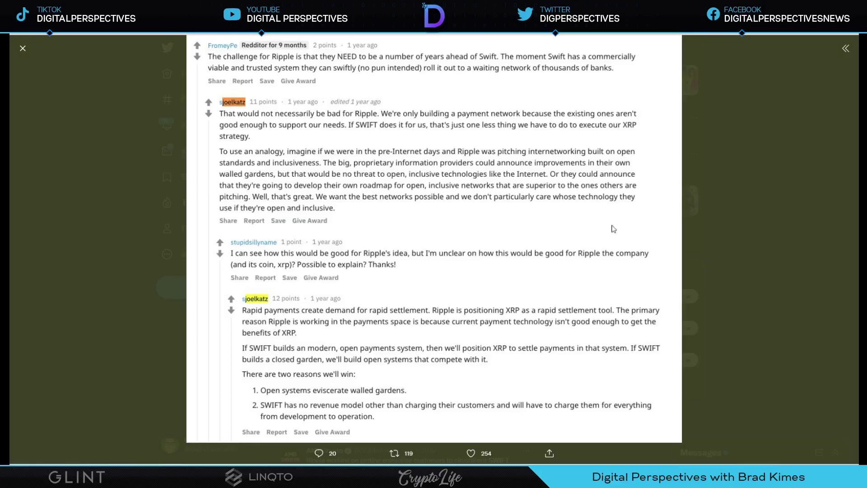
pyautogui.moveTo(575, 406)
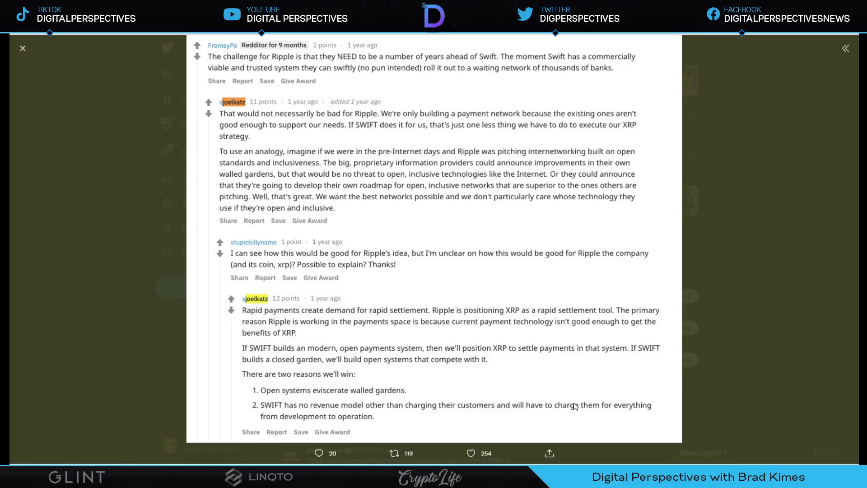
pyautogui.moveTo(580, 390)
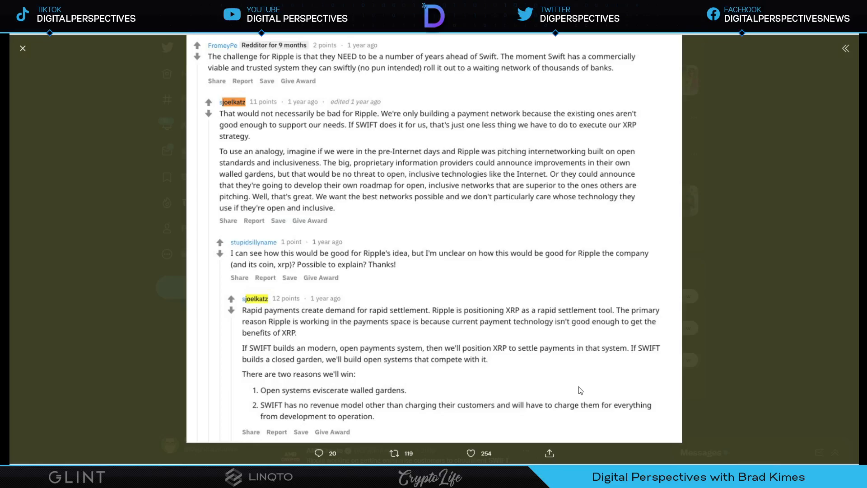
pyautogui.moveTo(545, 373)
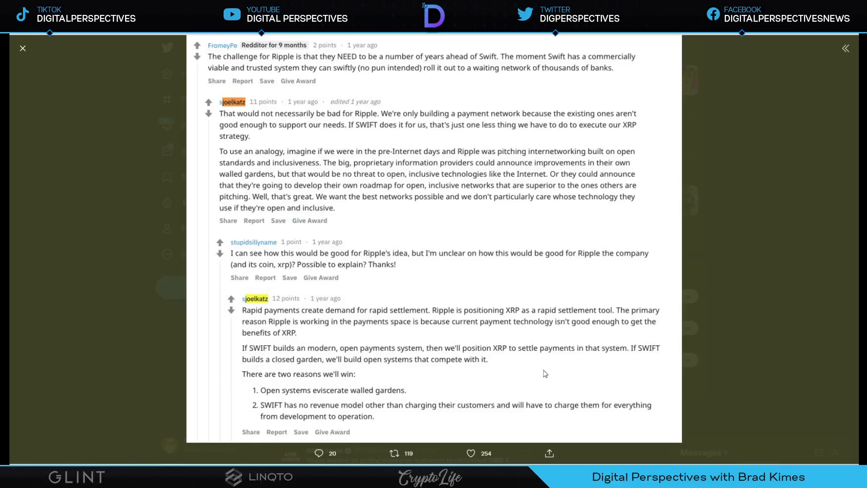
pyautogui.moveTo(527, 372)
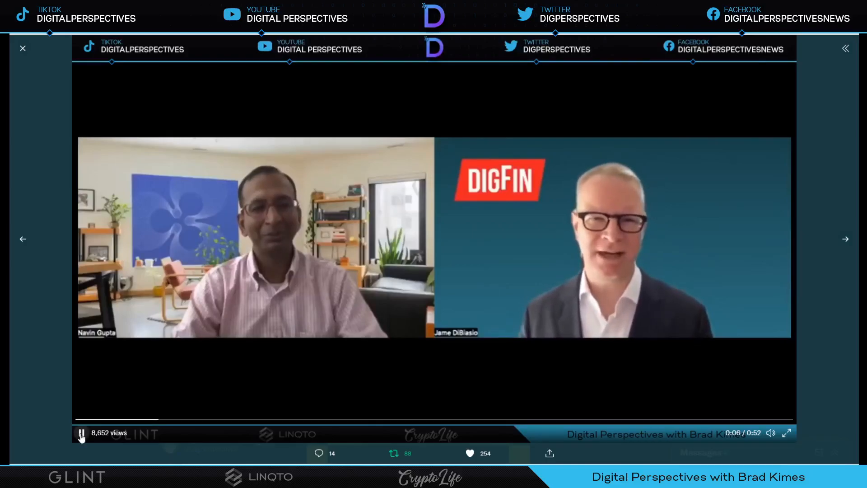
# - Play the DigFin interview video in the media viewer and let it run
pyautogui.click(80, 433)
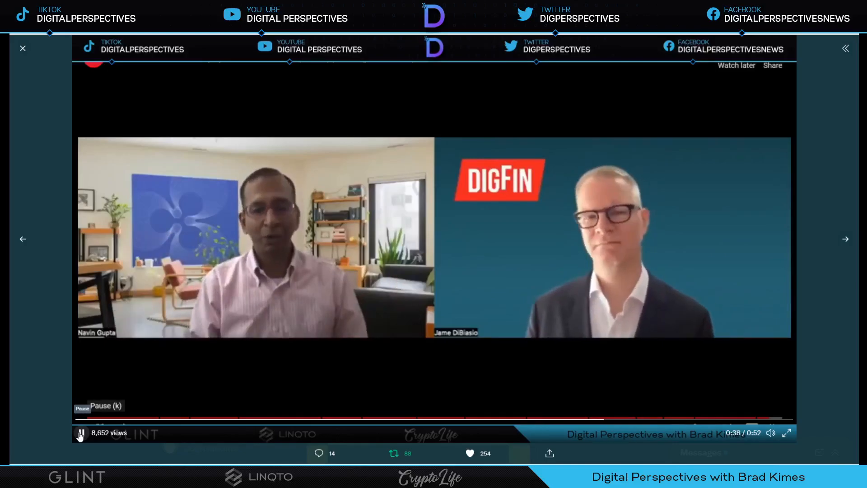
pyautogui.click(80, 435)
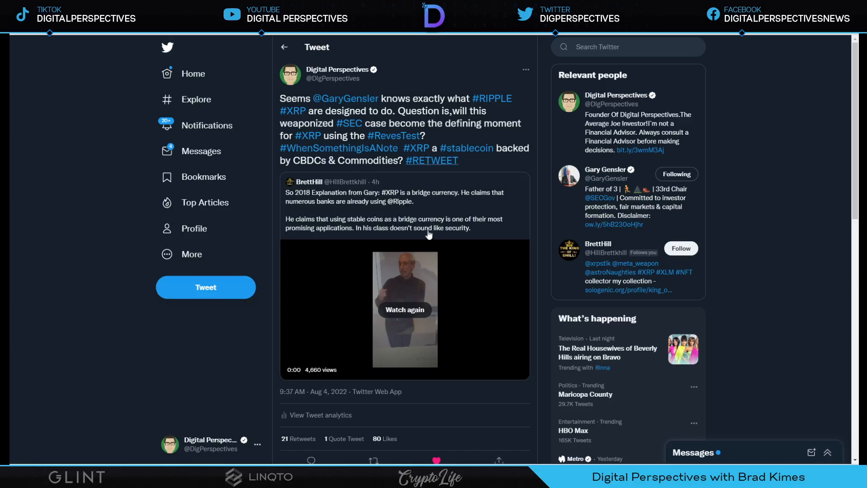
pyautogui.moveTo(401, 315)
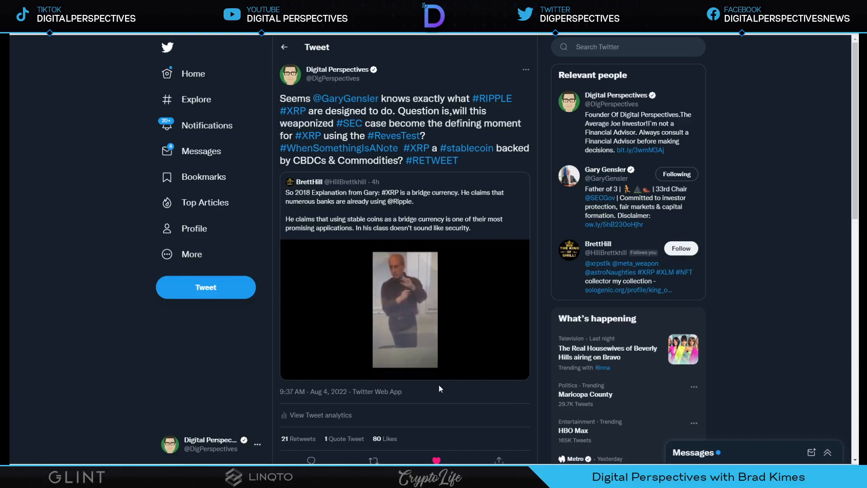
# - Play BrettHill's quoted Gensler video through to its 1:46 end
pyautogui.click(404, 308)
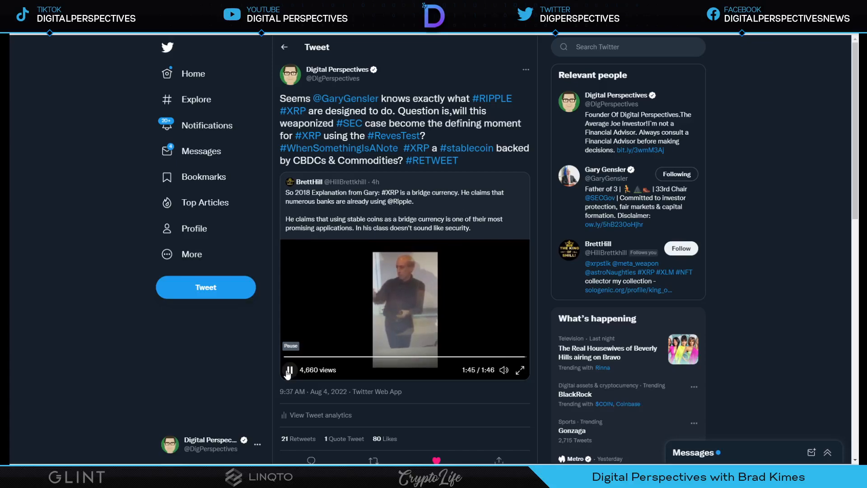
pyautogui.click(289, 370)
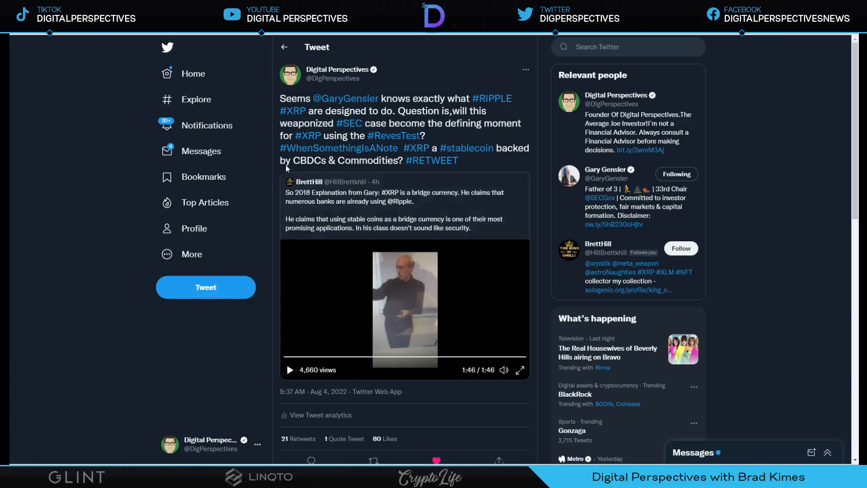
pyautogui.moveTo(423, 81)
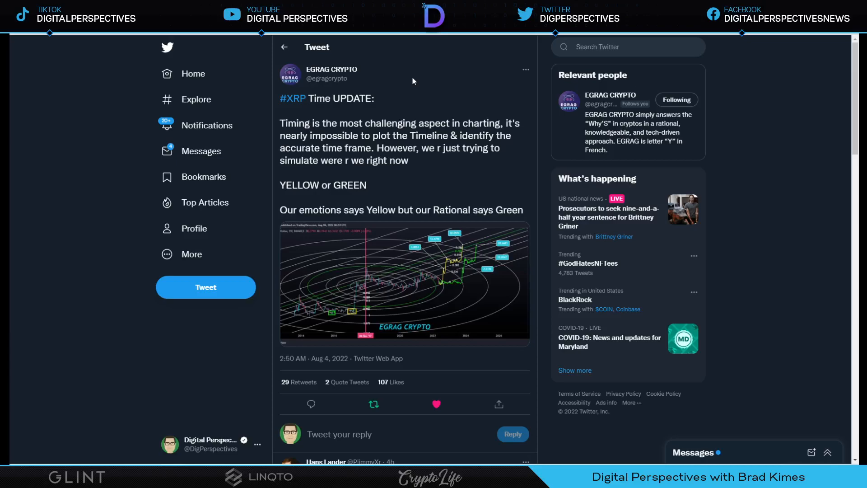
pyautogui.moveTo(426, 308)
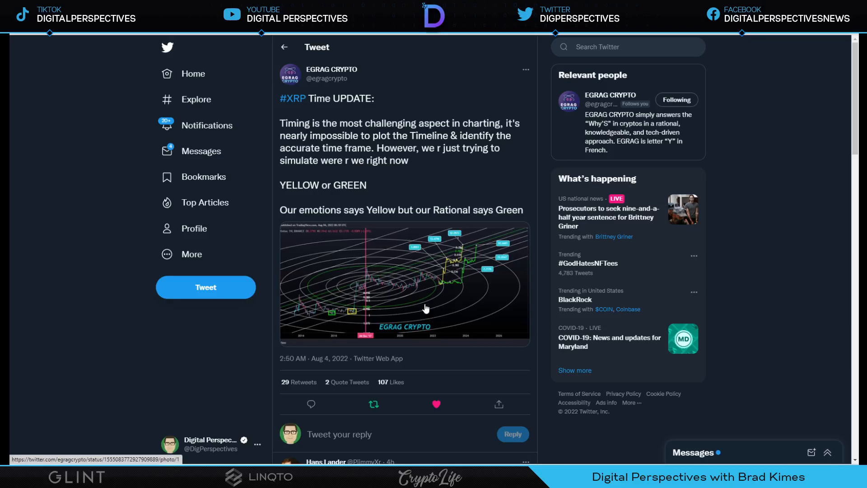
pyautogui.moveTo(413, 288)
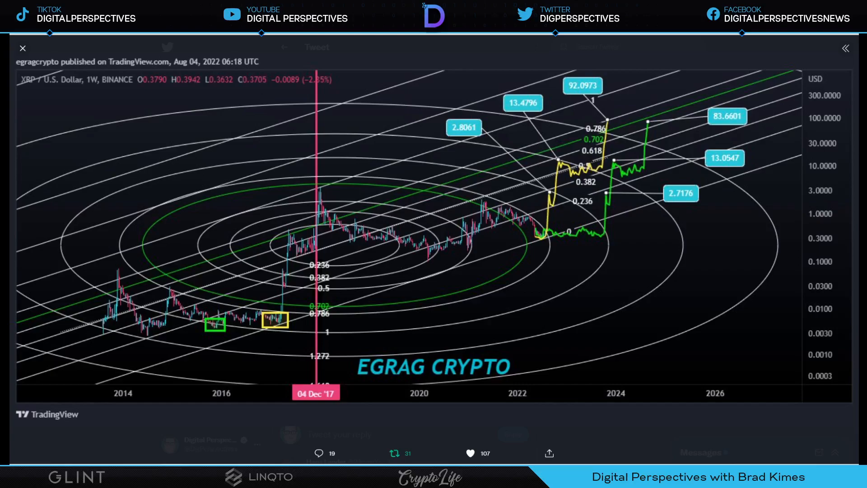
pyautogui.moveTo(552, 225)
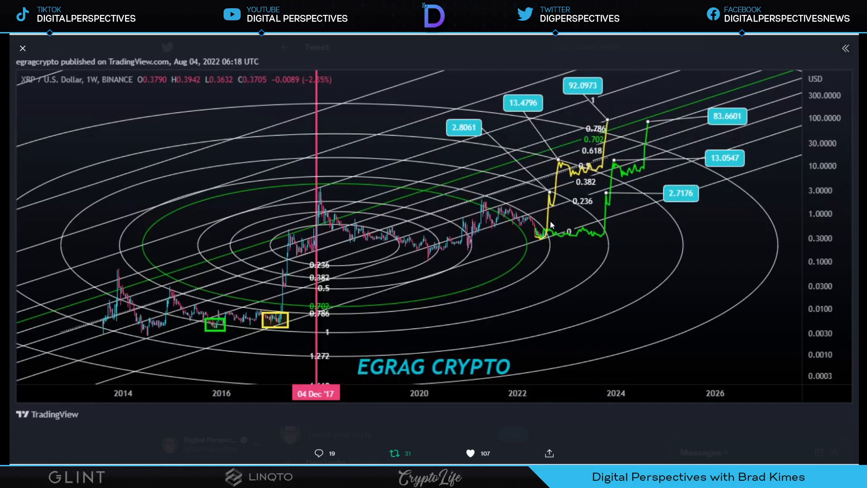
pyautogui.moveTo(598, 238)
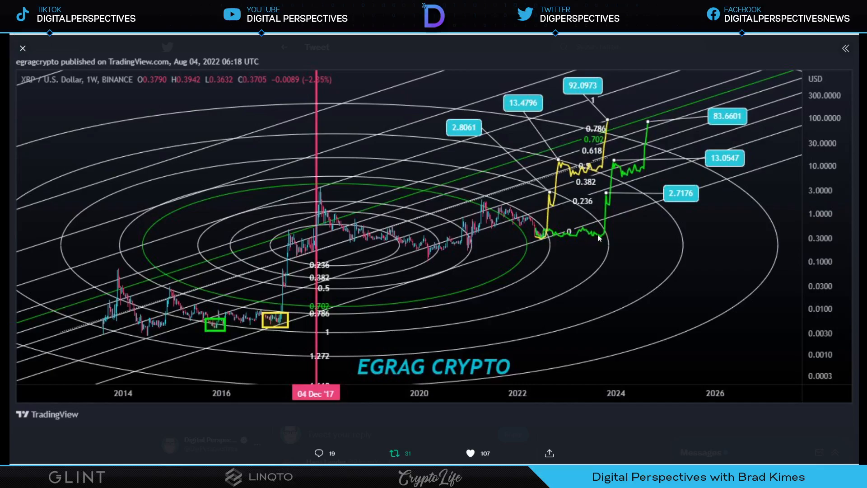
pyautogui.moveTo(649, 116)
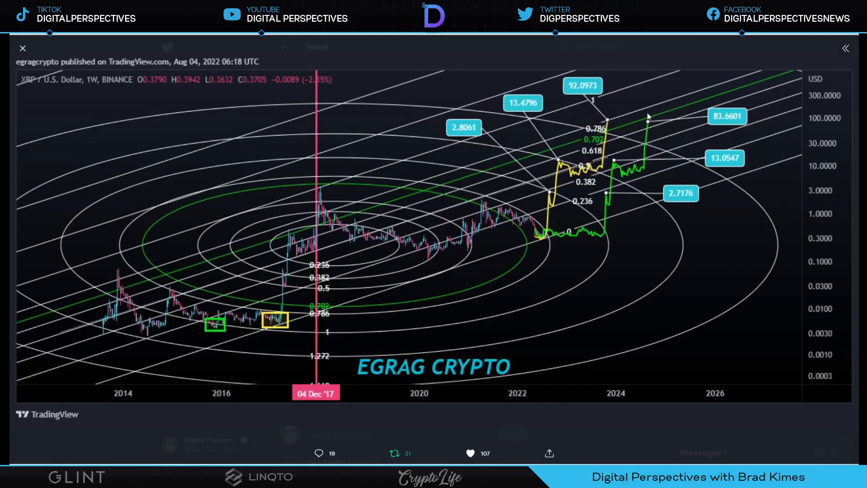
pyautogui.click(23, 48)
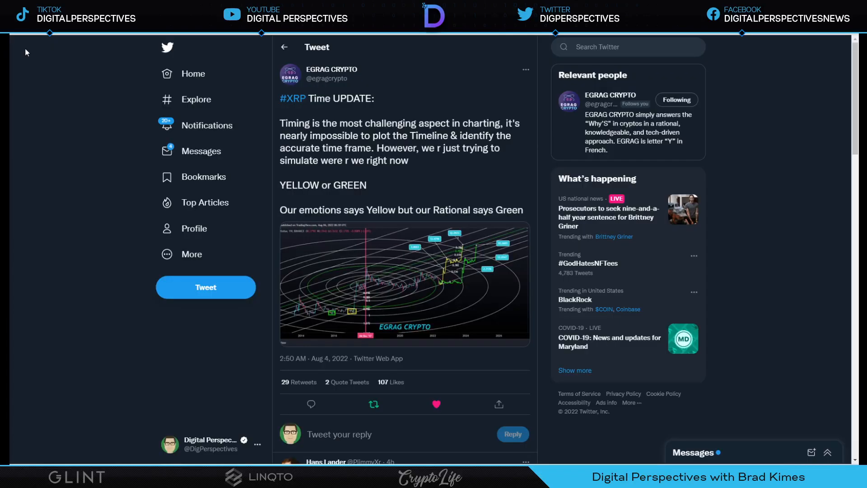
pyautogui.moveTo(478, 168)
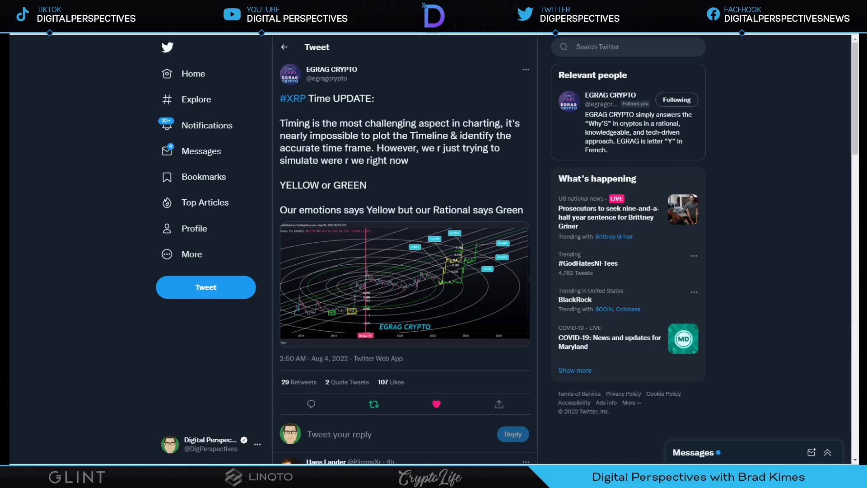
pyautogui.moveTo(373, 173)
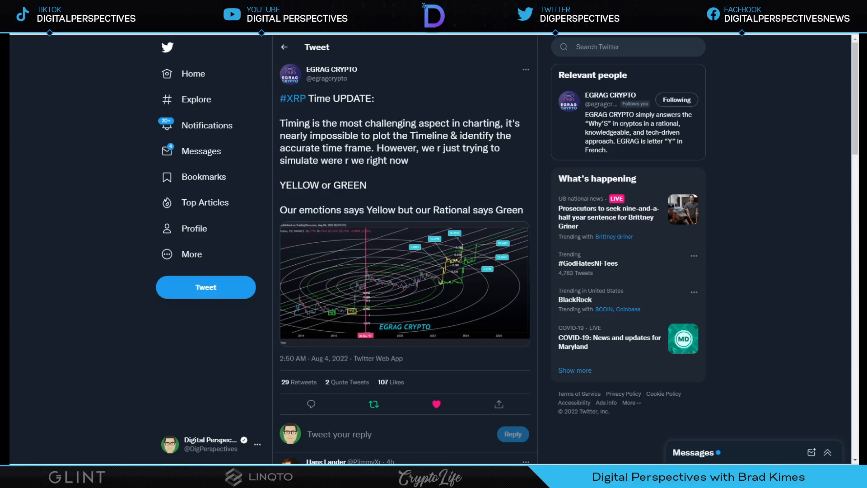
pyautogui.moveTo(411, 293)
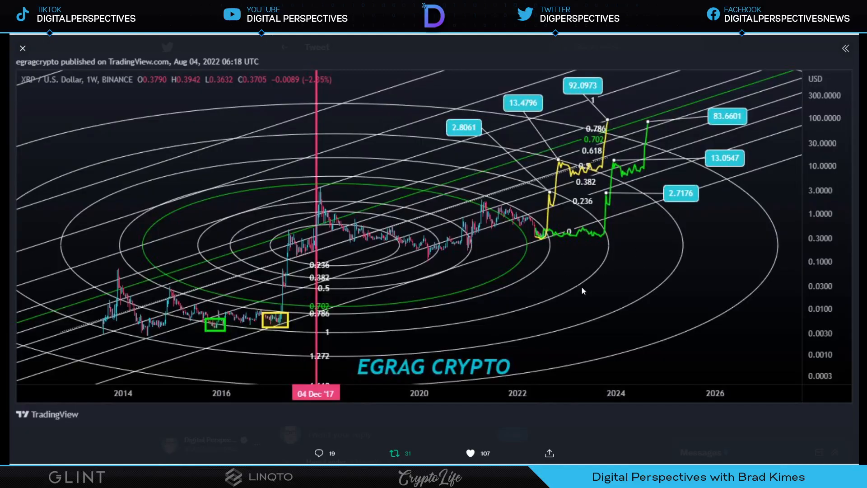
pyautogui.moveTo(608, 120)
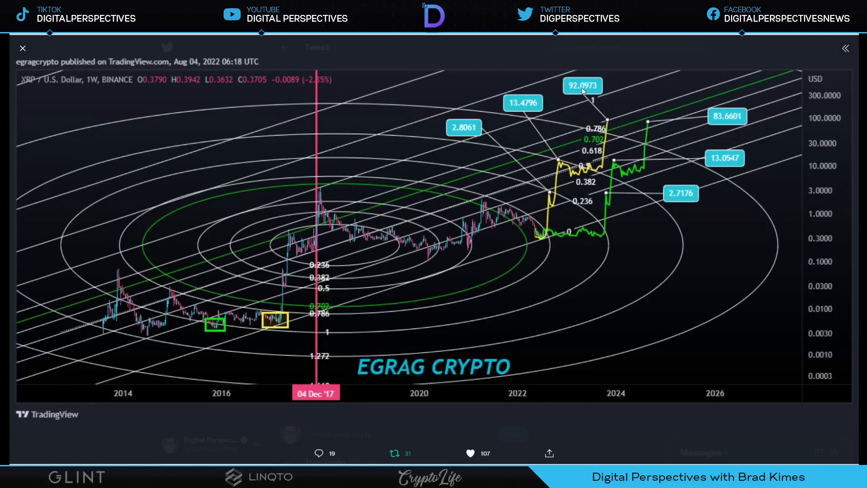
pyautogui.moveTo(604, 243)
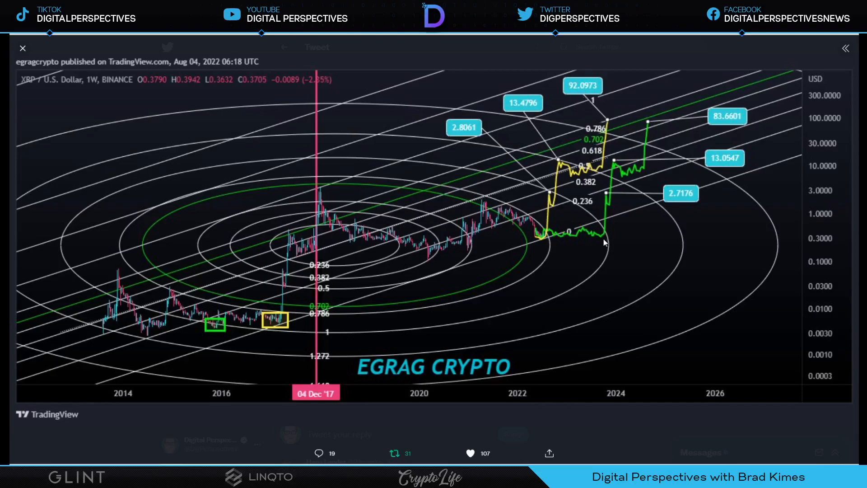
pyautogui.moveTo(609, 203)
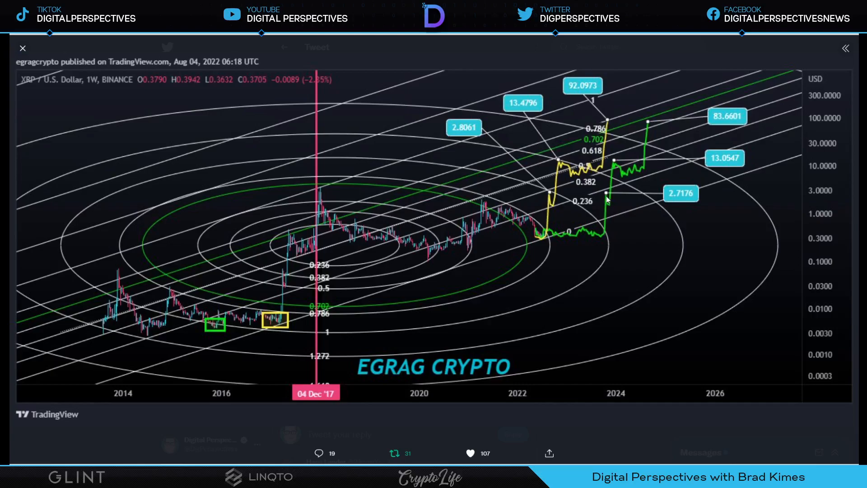
pyautogui.moveTo(615, 170)
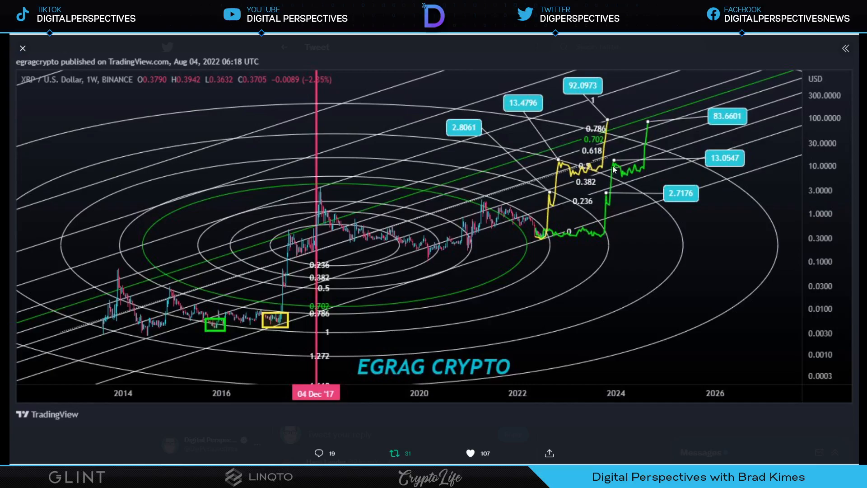
pyautogui.moveTo(634, 183)
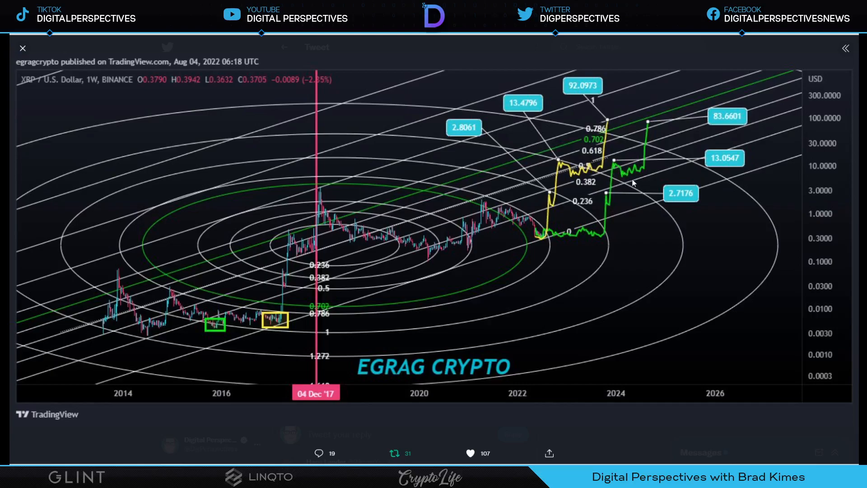
pyautogui.moveTo(649, 125)
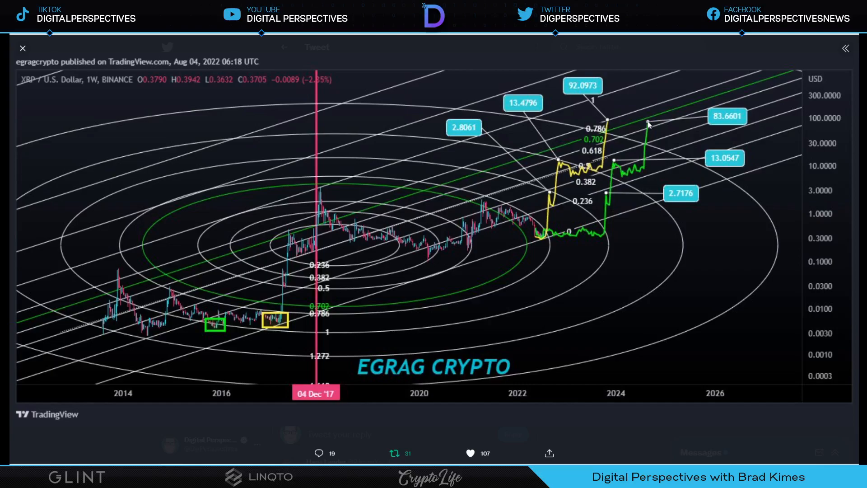
pyautogui.moveTo(650, 127)
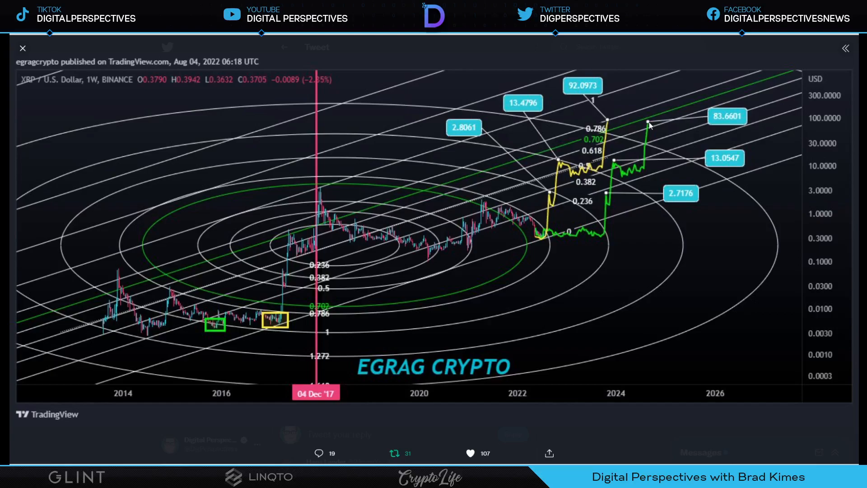
pyautogui.moveTo(293, 60)
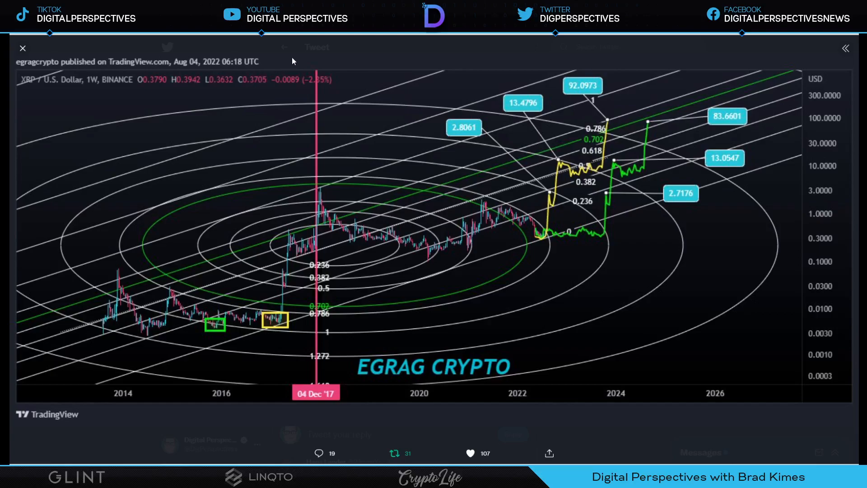